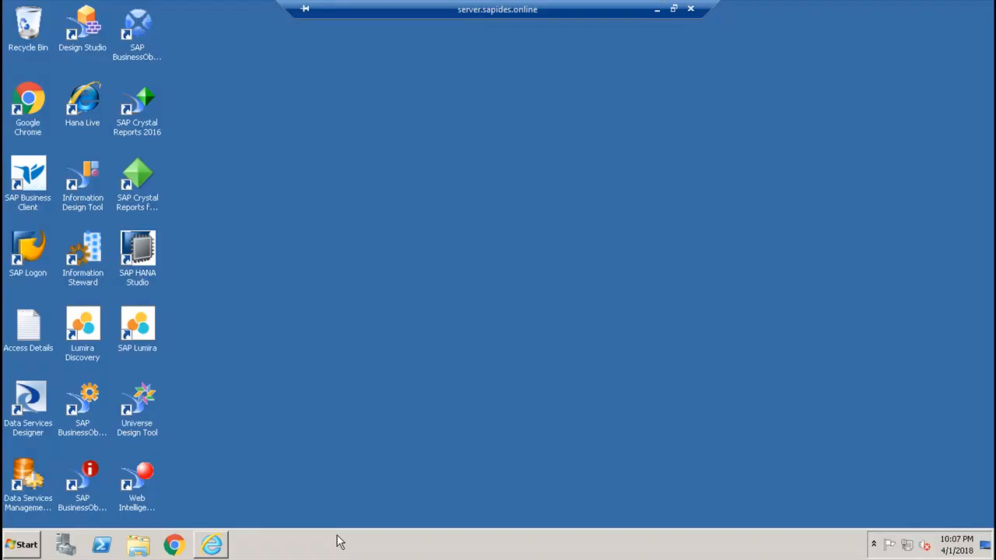
- Restore the Internet Explorer CMC window and switch to Users and Groups
left_click(211, 544)
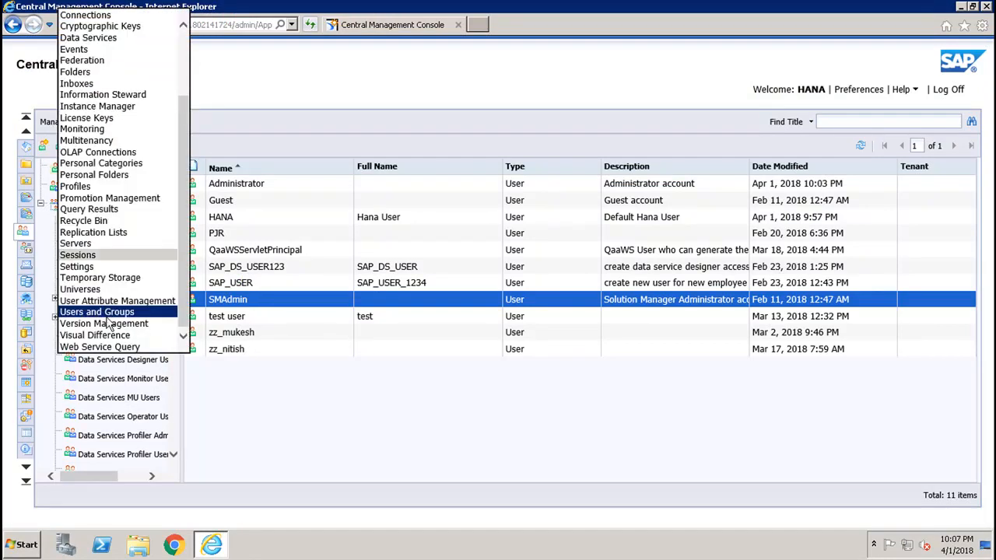
left_click(97, 311)
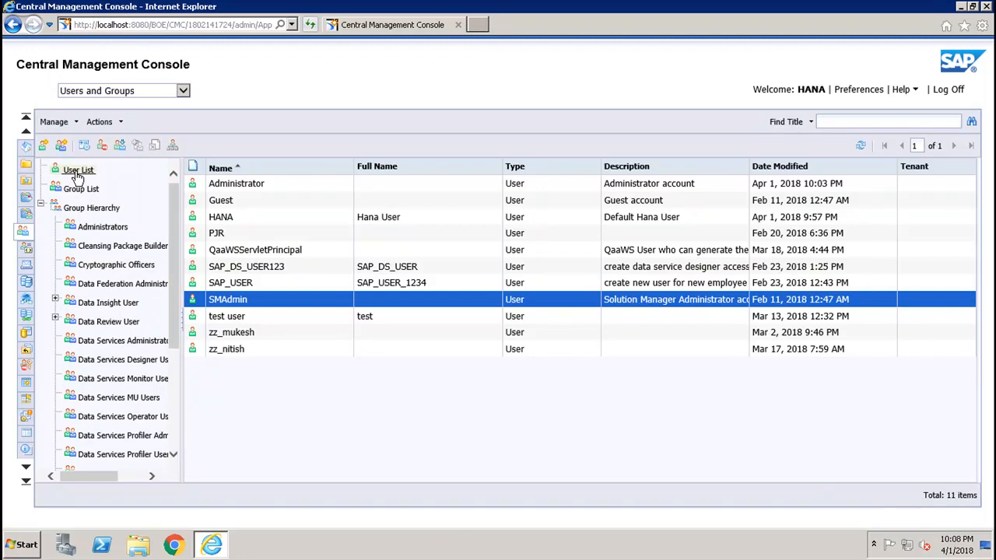
mouse_move(249, 266)
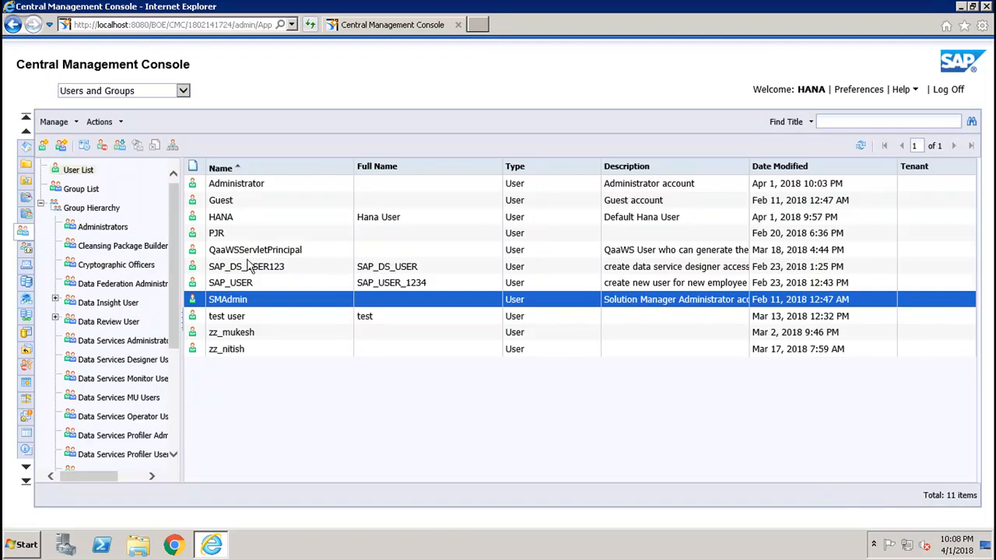
mouse_move(263, 389)
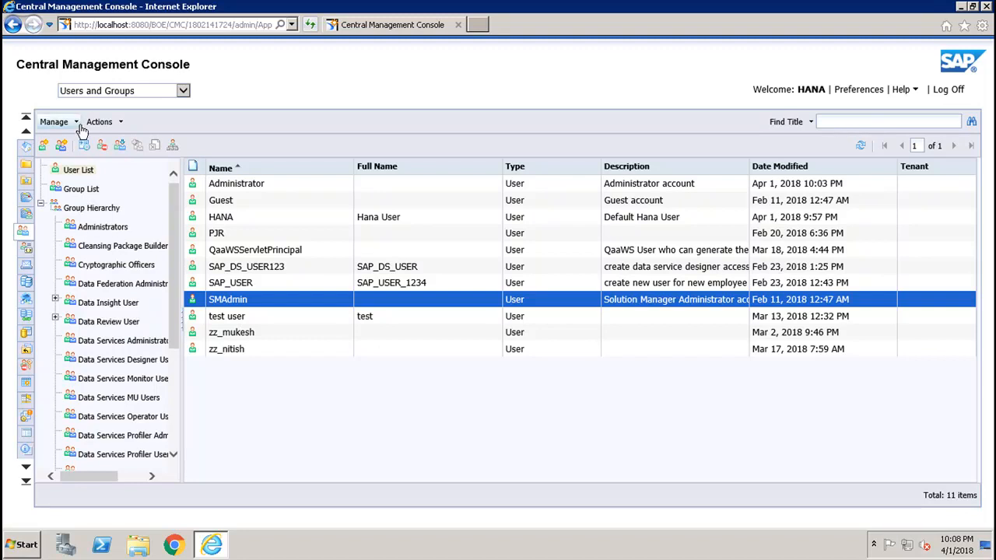
- Start a new user and choose Enterprise as its authentication type
left_click(54, 121)
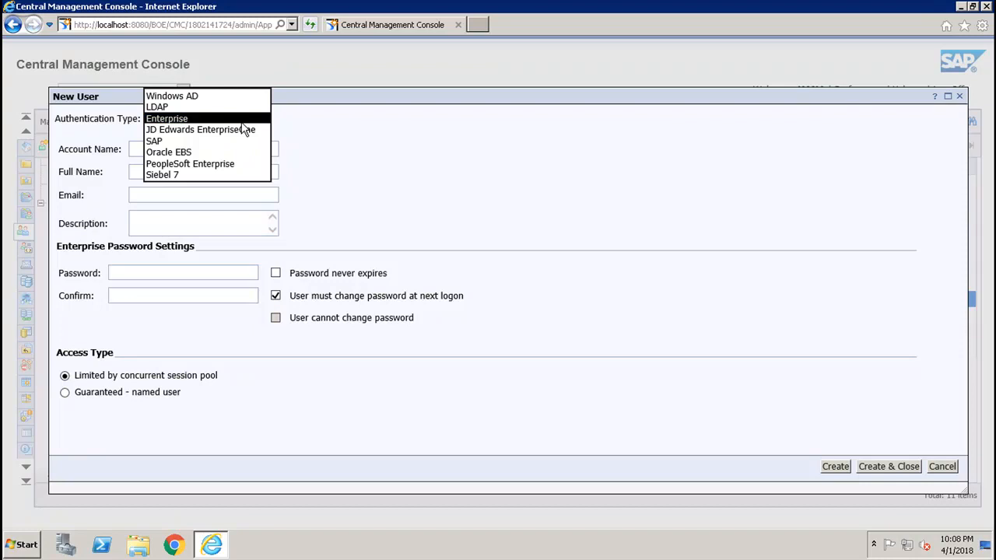
left_click(167, 118)
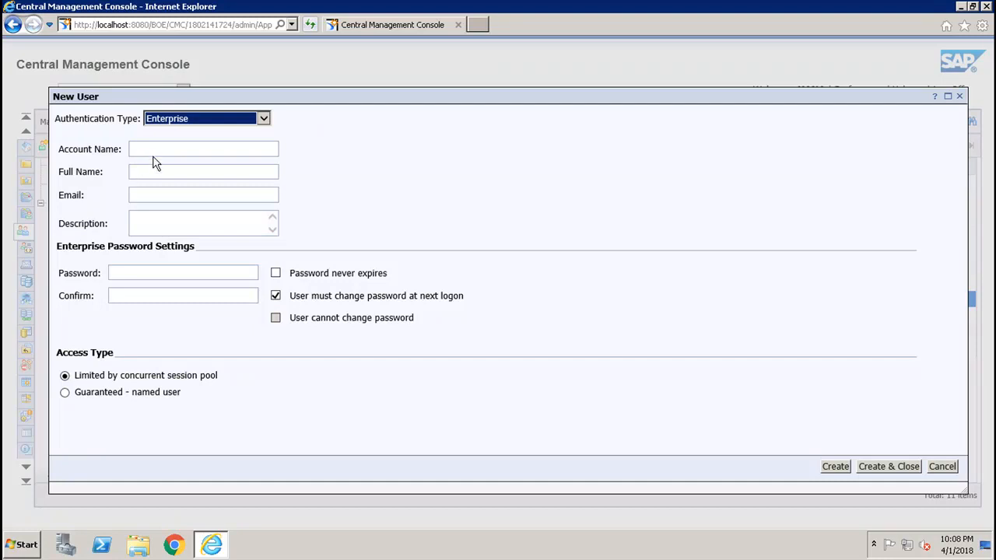
- Enter Demo_User as the new account name
left_click(204, 149)
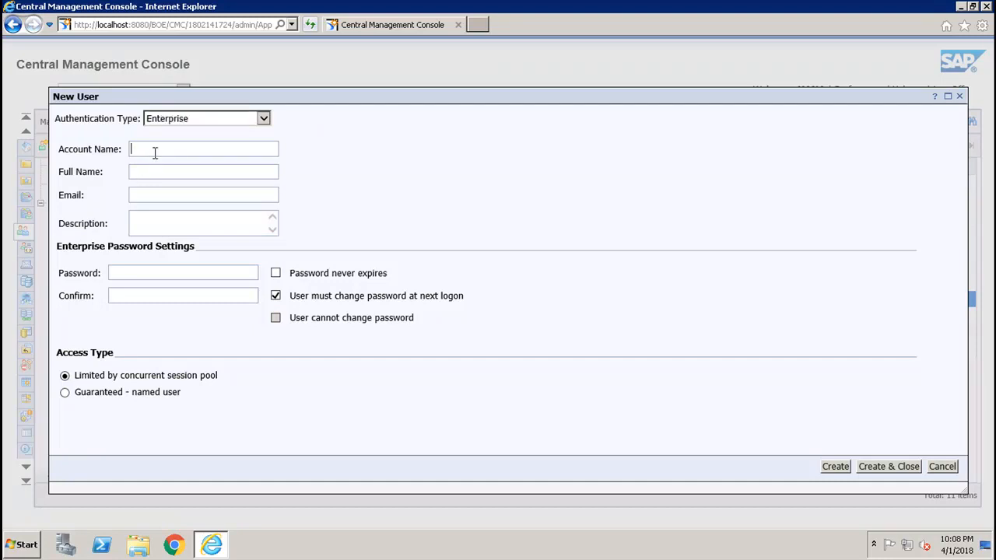
type("Demo")
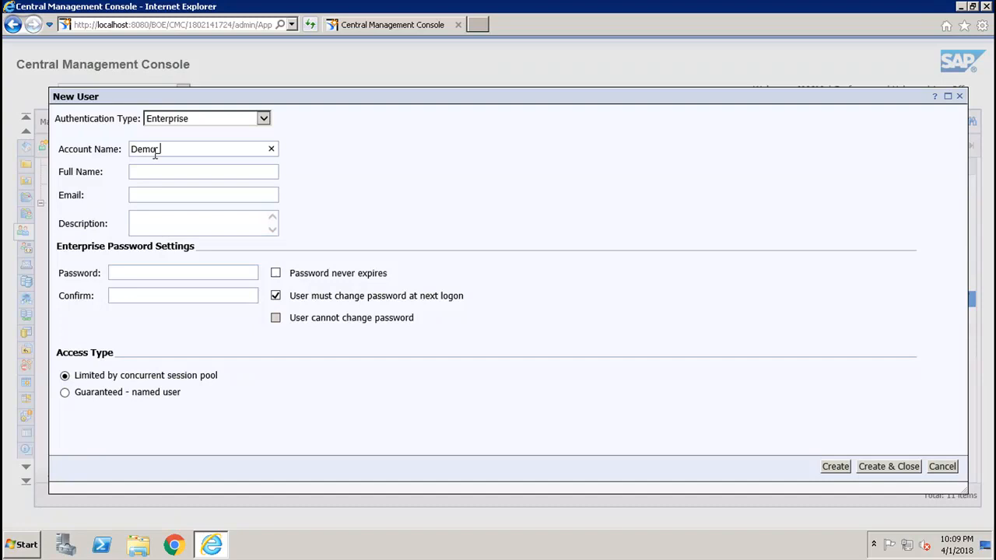
type("User")
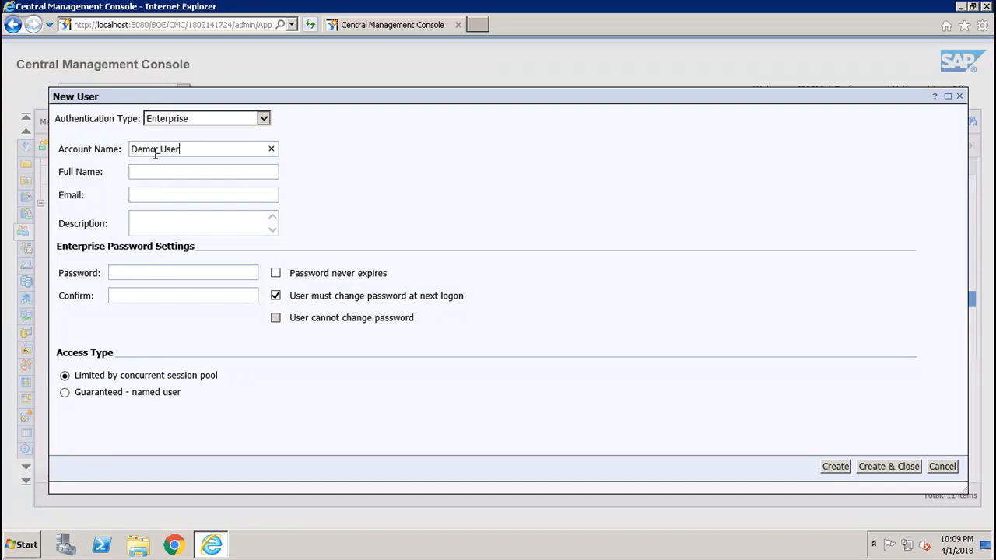
double_click(154, 148)
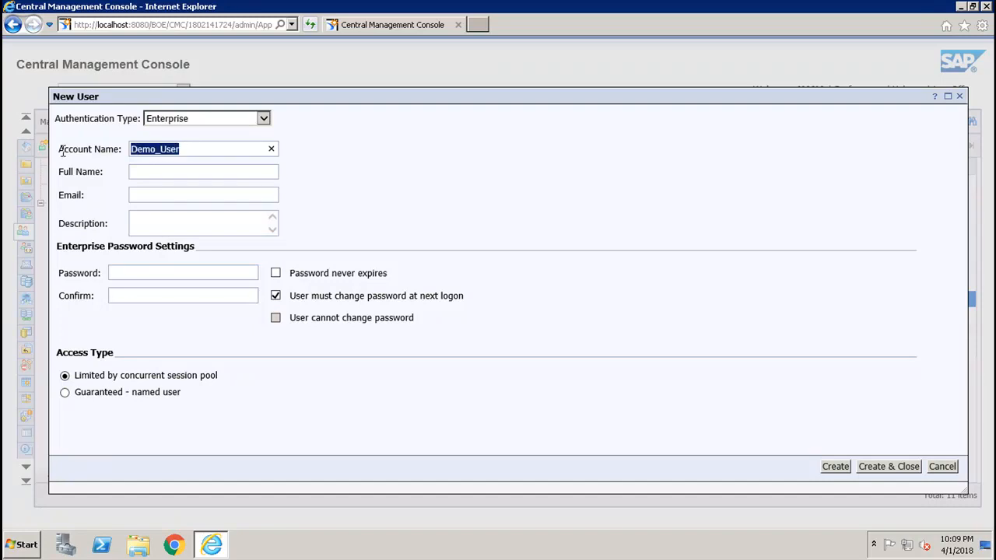
left_click(203, 171)
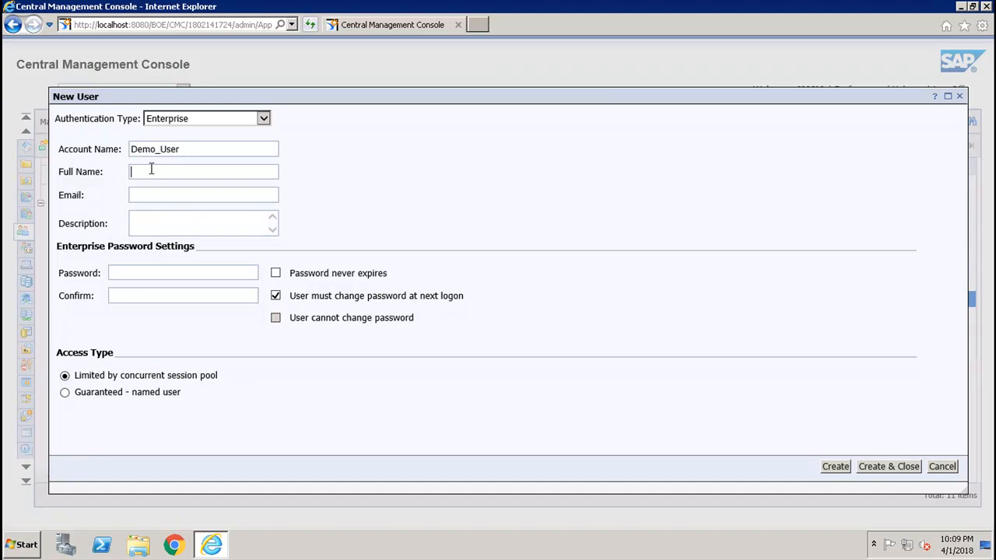
type("Demo_User")
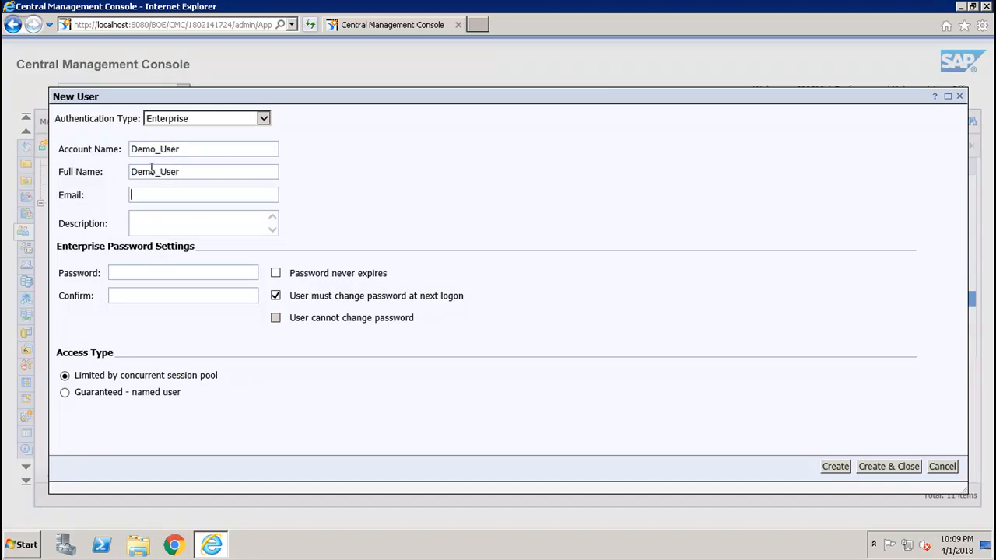
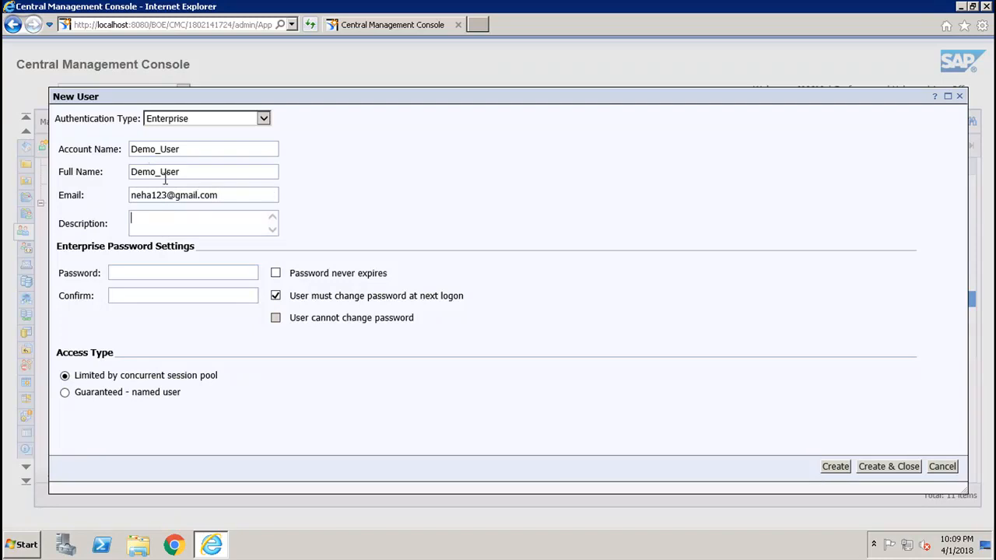
mouse_move(184, 224)
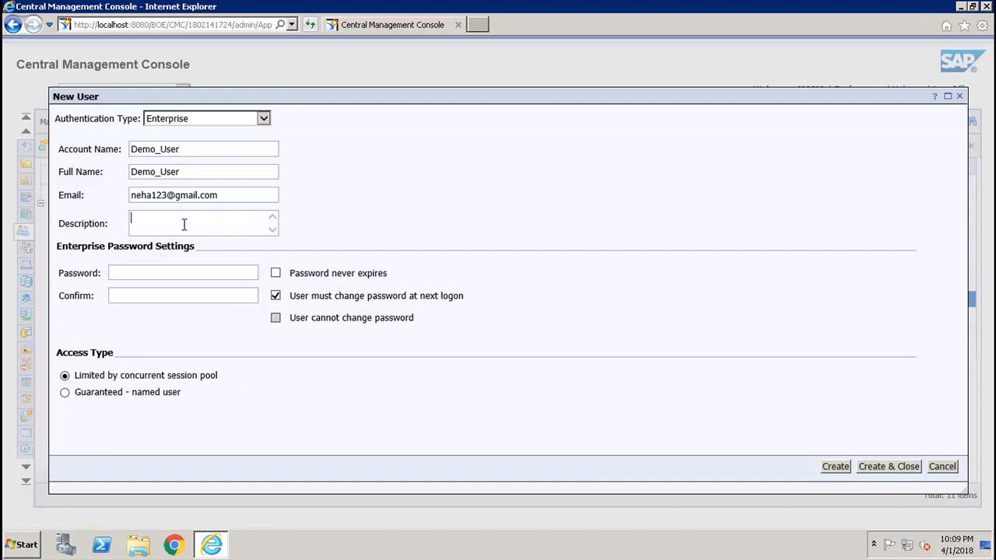
mouse_move(118, 247)
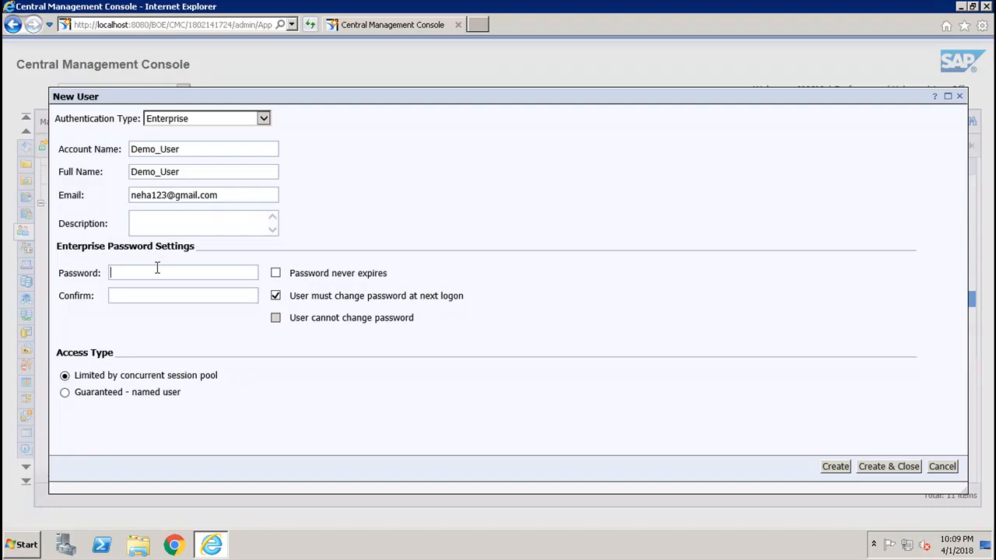
- Type Demo_User's password and repeat it in the Confirm field
type("•")
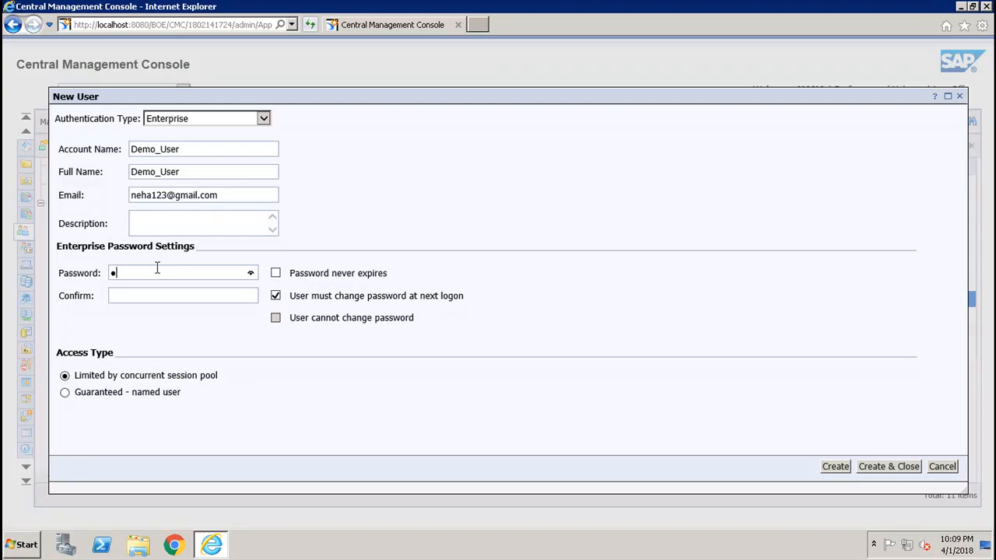
type("password")
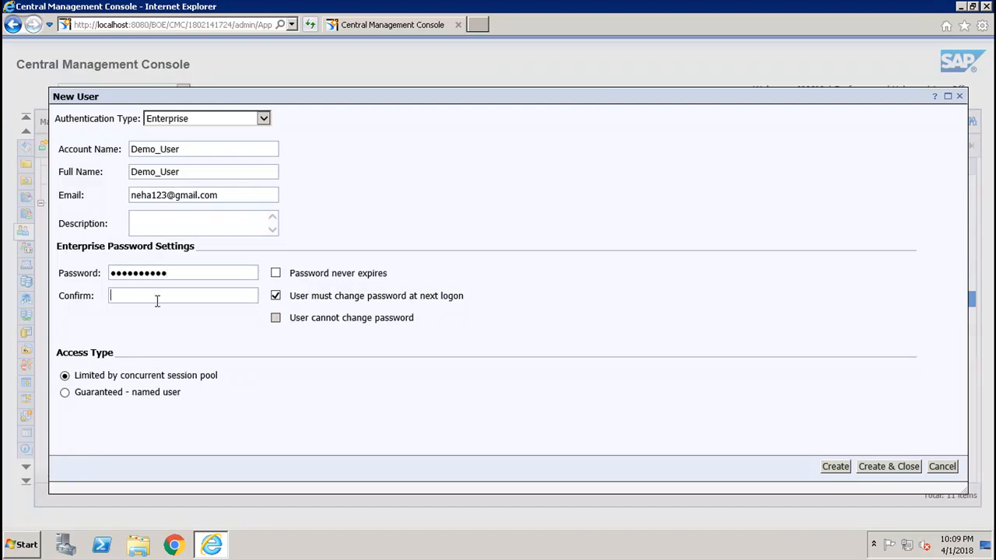
type("••••")
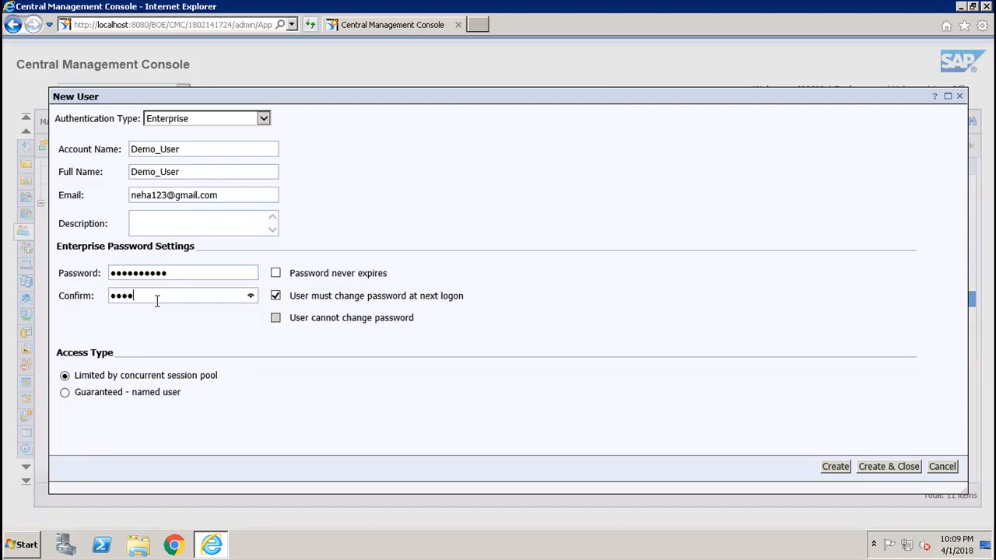
type("••••••")
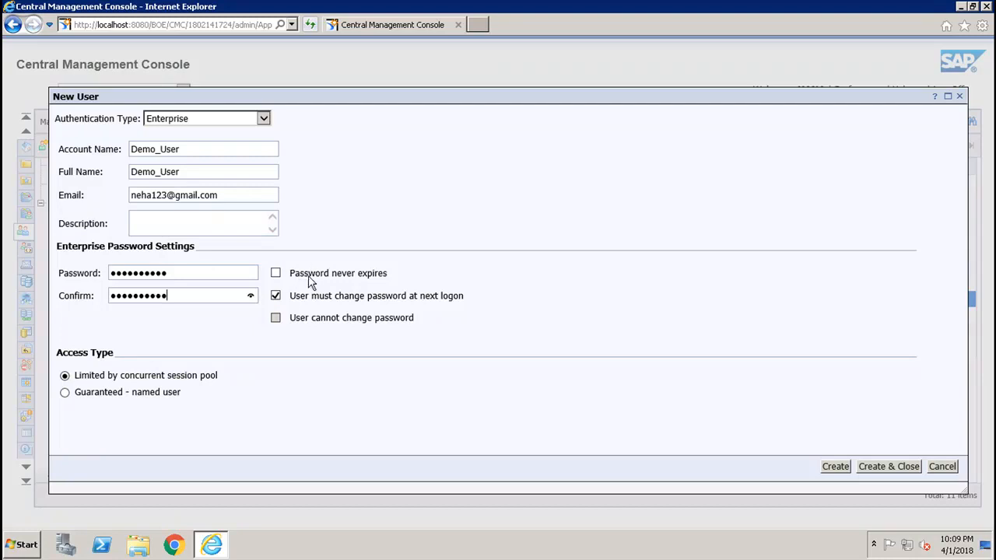
mouse_move(325, 281)
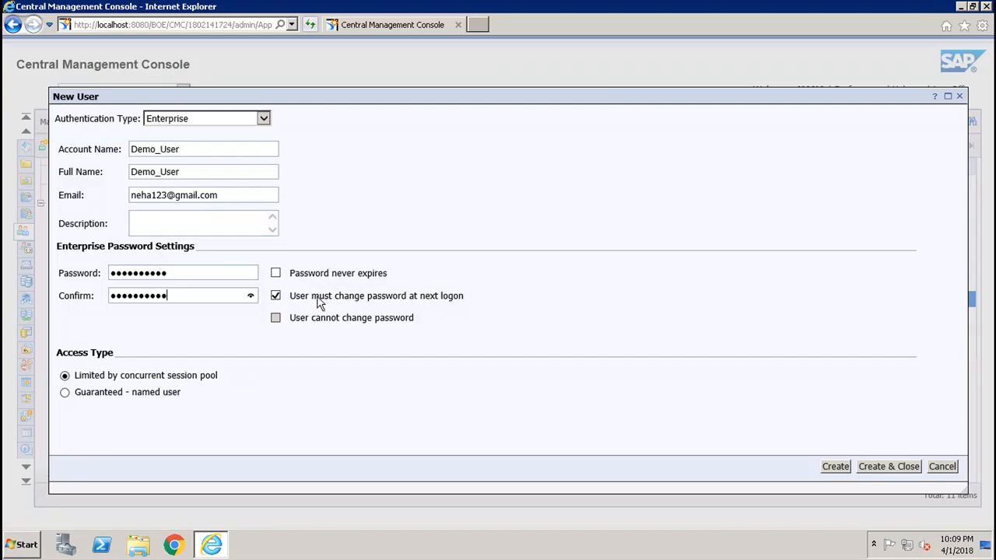
mouse_move(346, 302)
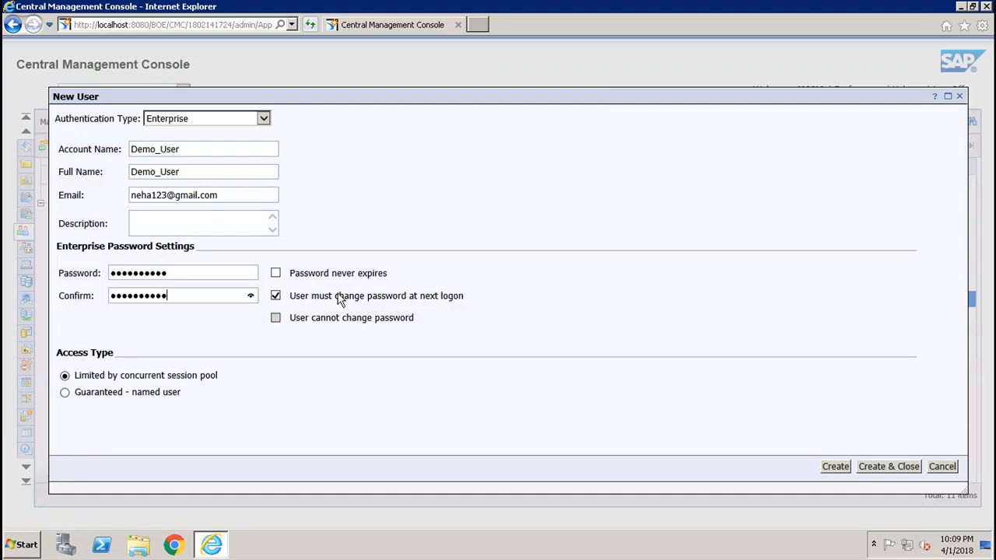
mouse_move(361, 302)
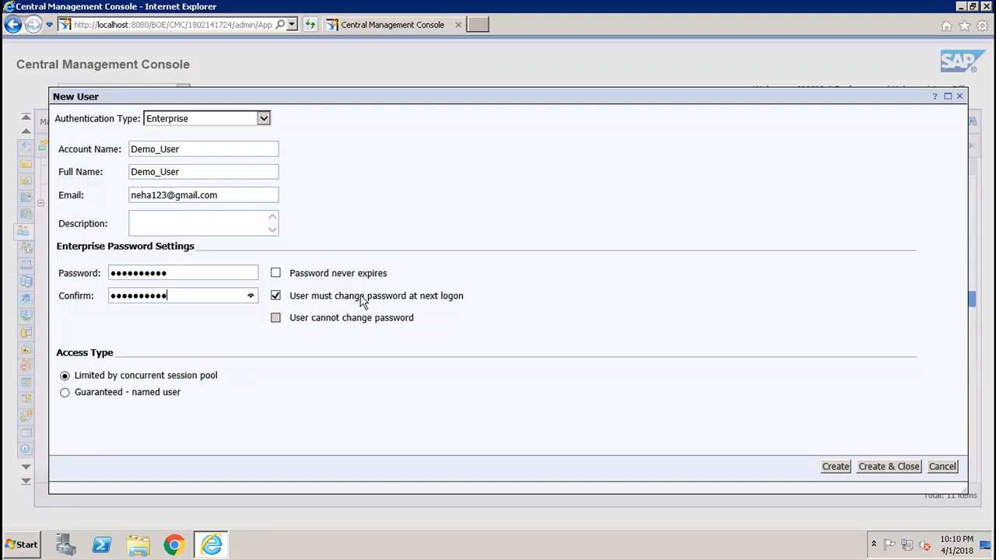
mouse_move(364, 304)
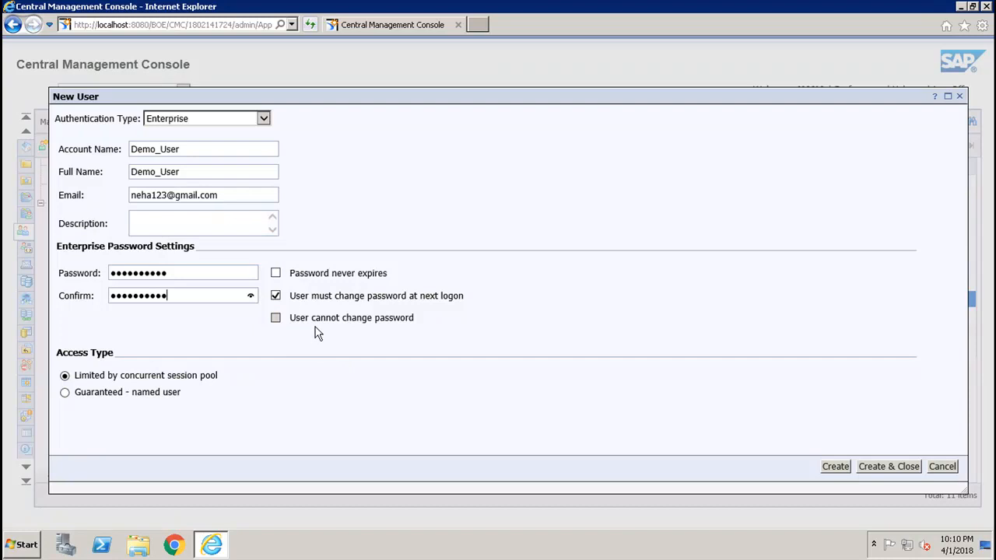
mouse_move(284, 327)
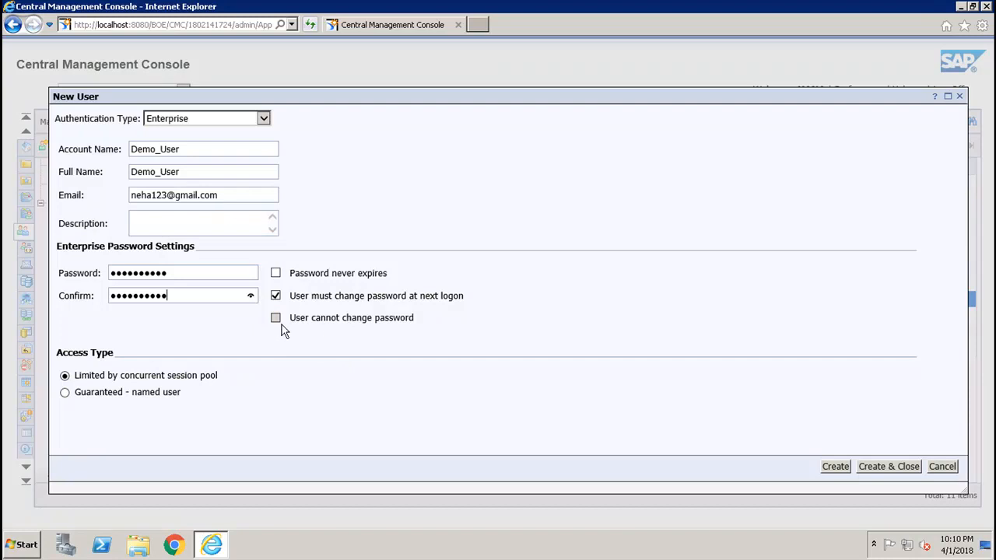
mouse_move(322, 329)
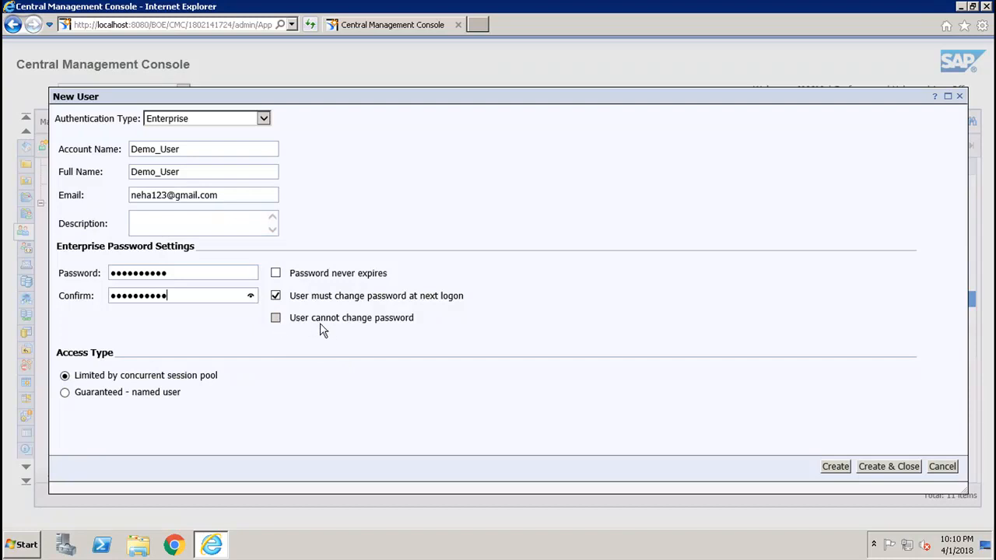
mouse_move(377, 327)
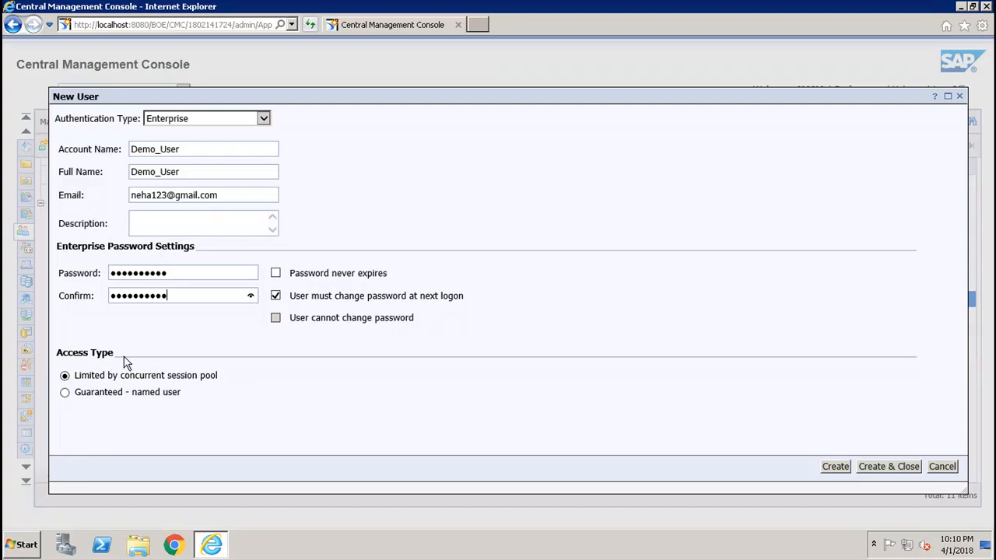
mouse_move(127, 381)
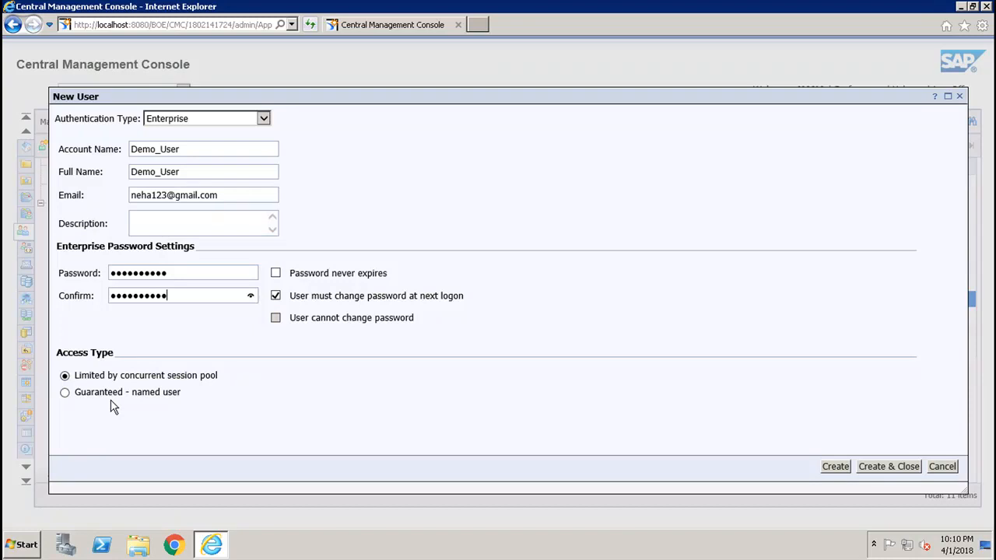
mouse_move(315, 366)
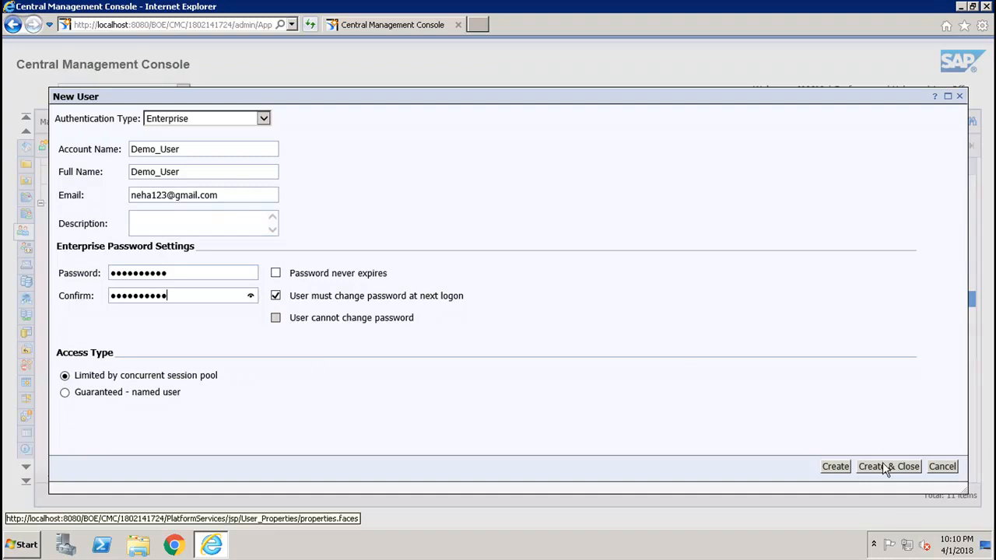
- Create Demo_User with Create & Close and open its group memberships from the list
left_click(888, 466)
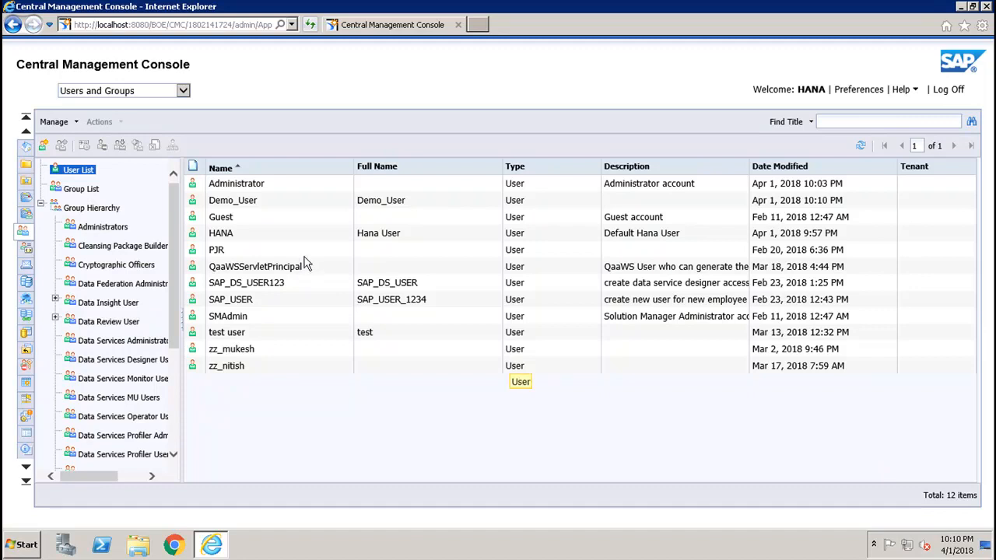
left_click(232, 200)
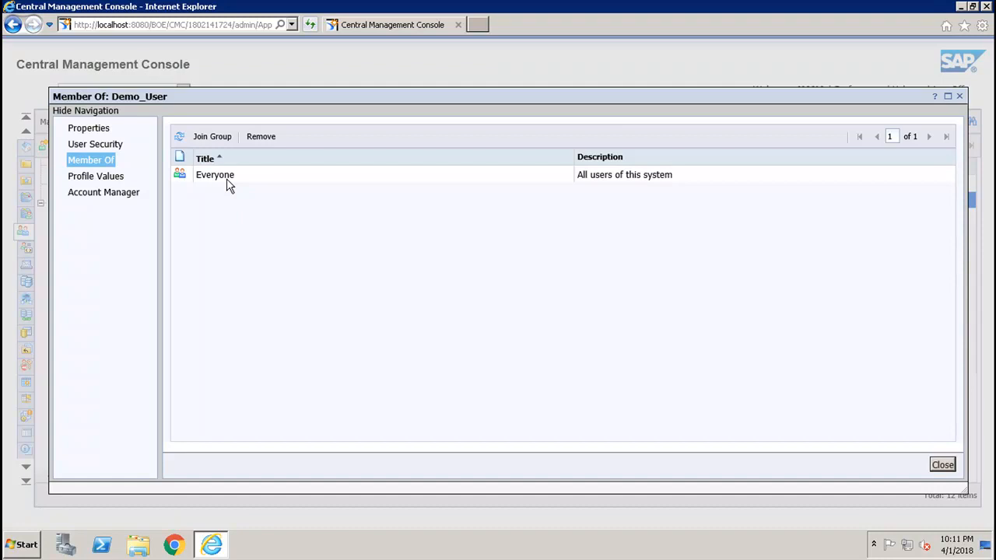
mouse_move(695, 72)
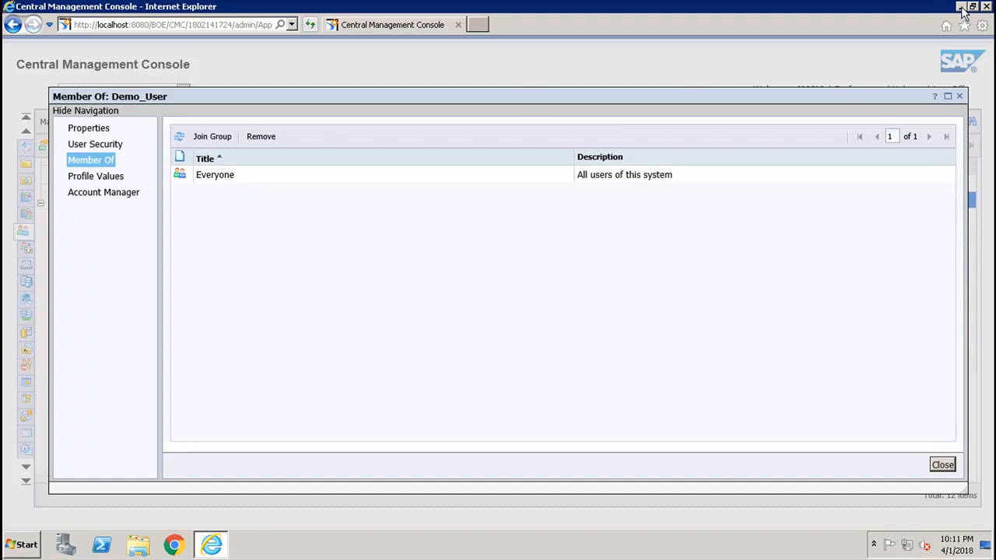
mouse_move(972, 480)
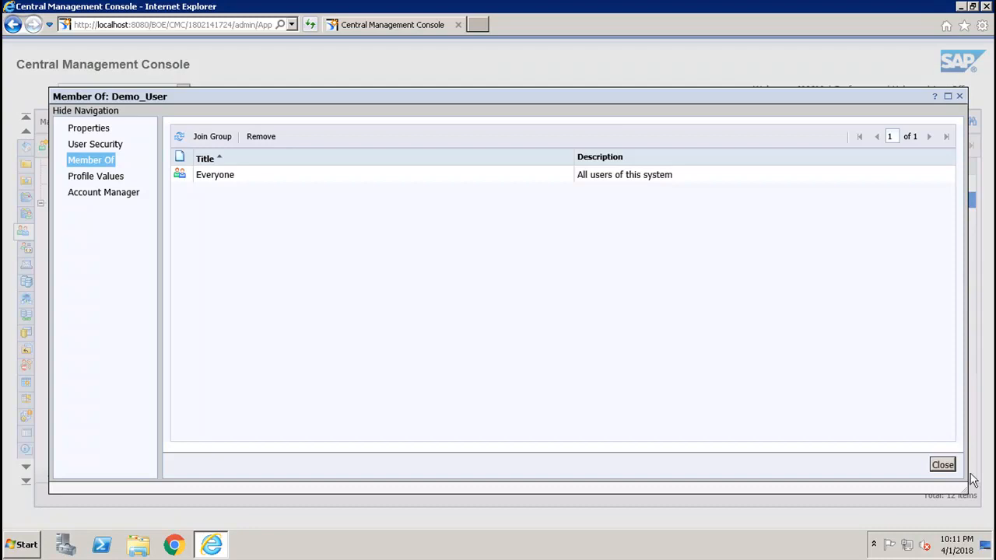
- Close Demo_User's Member Of page listing Everyone and minimize Internet Explorer
left_click(942, 465)
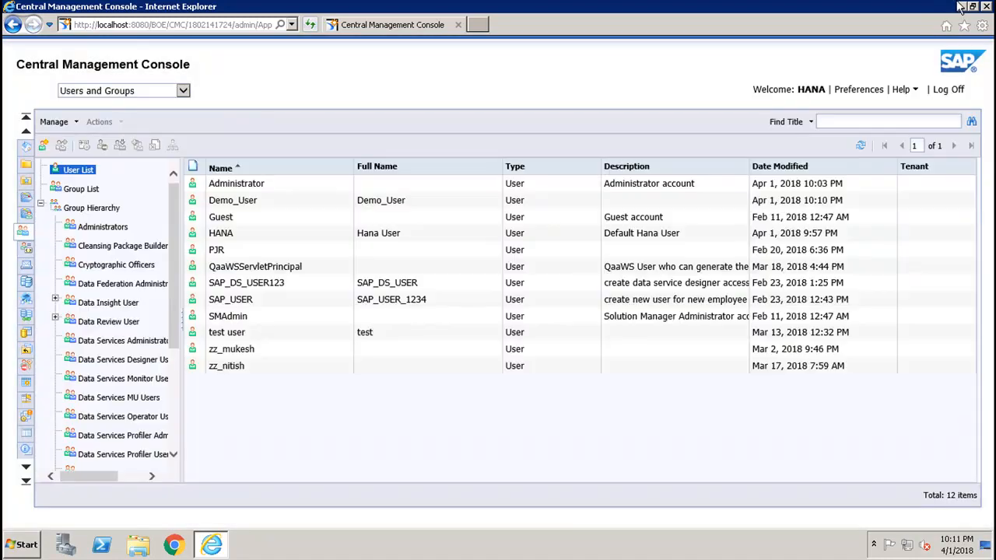
left_click(960, 6)
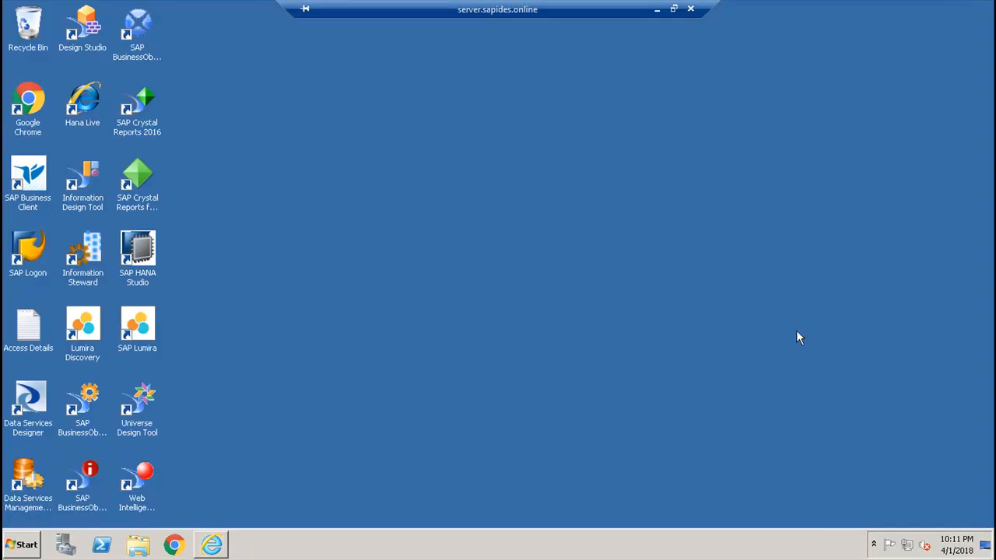